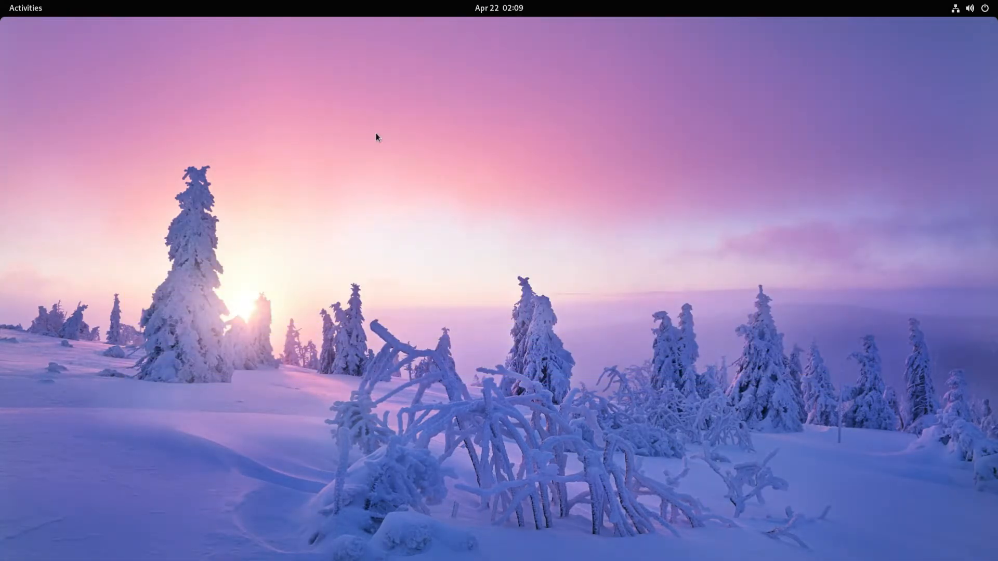
{"action": "mouse_move", "coordinate": [391, 140]}
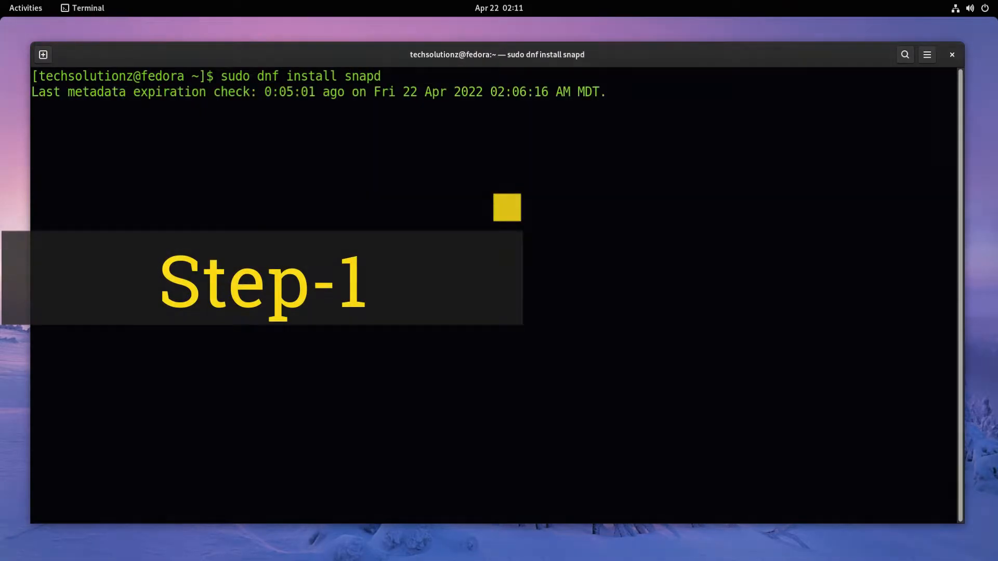
- Accept the dnf transaction with Y to finish installing snapd
{"action": "type", "text": "Y"}
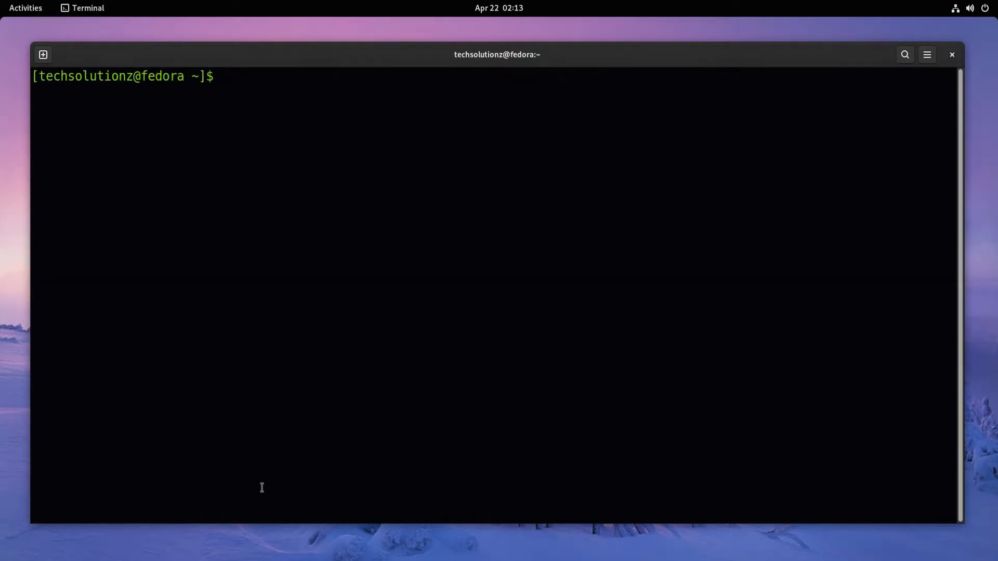
- Enter the command 'sudo snap install core' at the prompt
{"action": "type", "text": "s"}
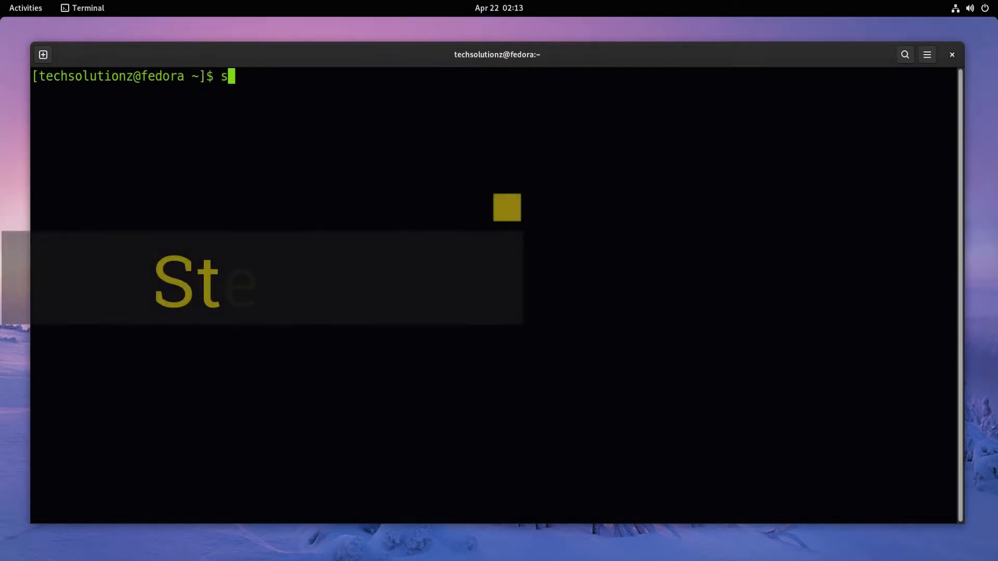
{"action": "type", "text": "udo snap"}
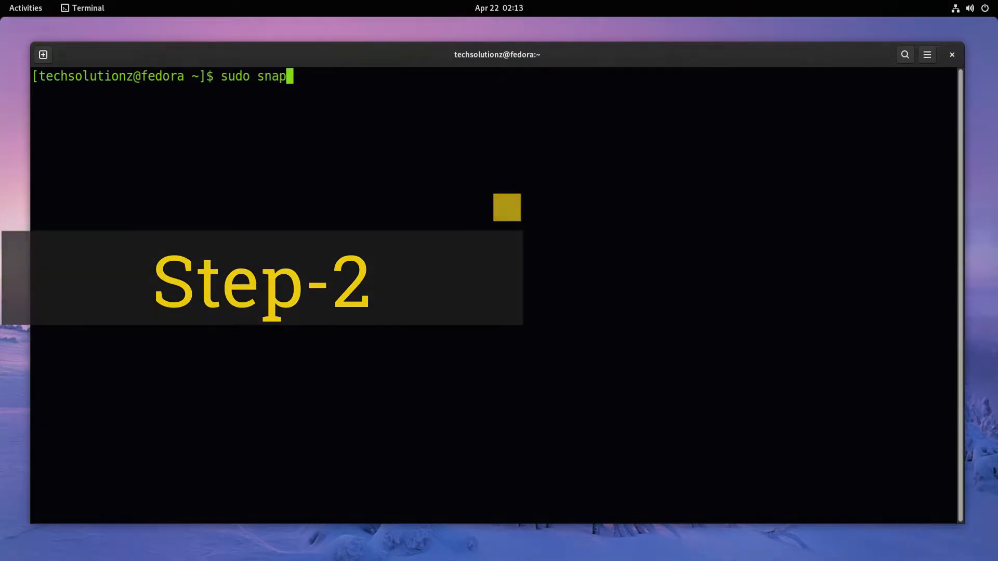
{"action": "type", "text": "install core"}
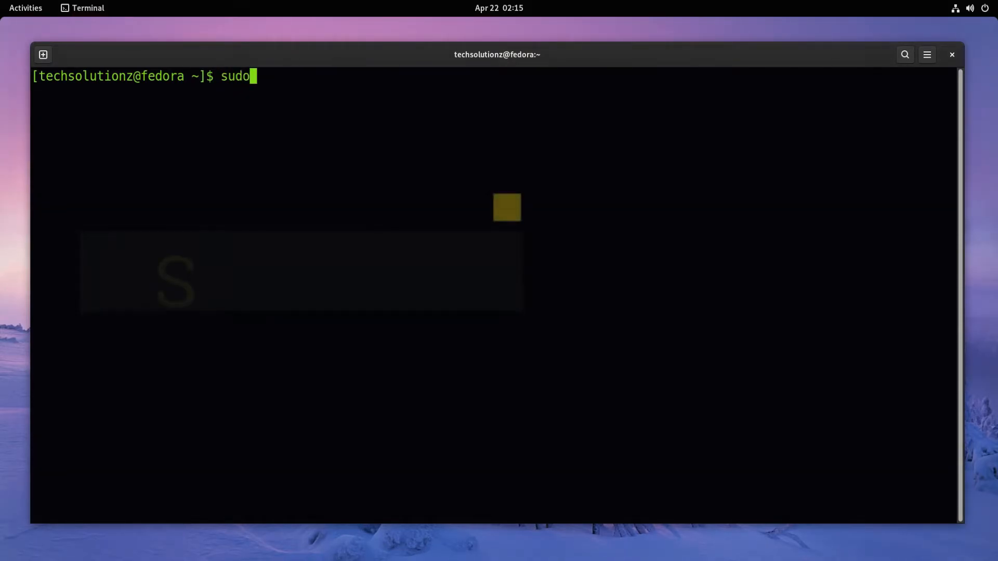
- Install the Anbox snap from the beta channel in devmode
{"action": "type", "text": "snap"}
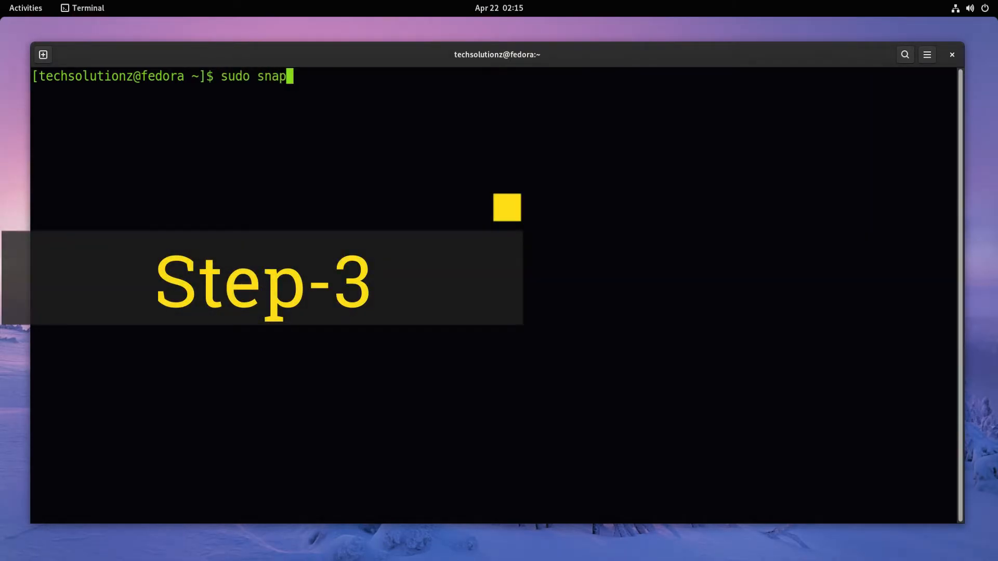
{"action": "type", "text": "install -d"}
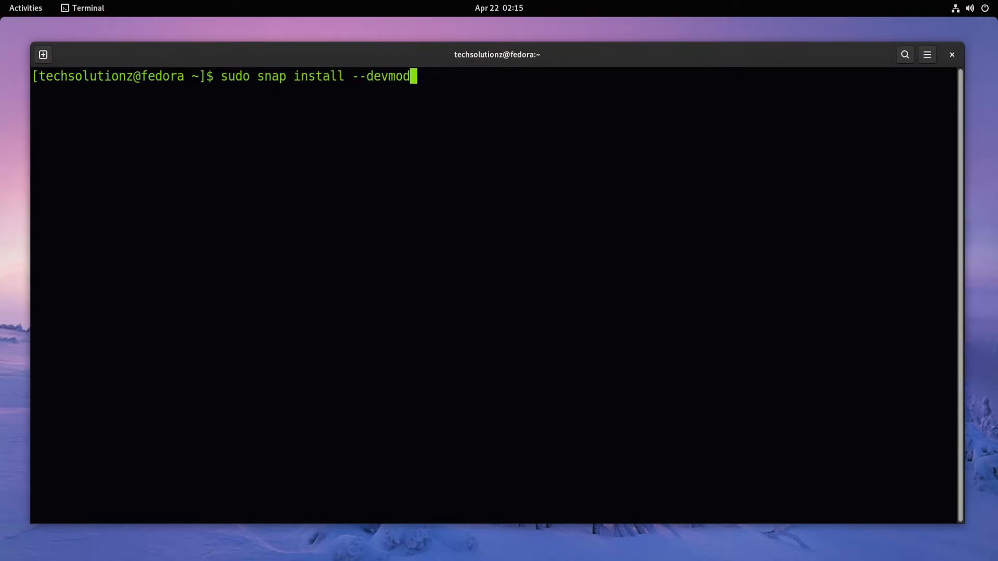
{"action": "type", "text": "e --bet"}
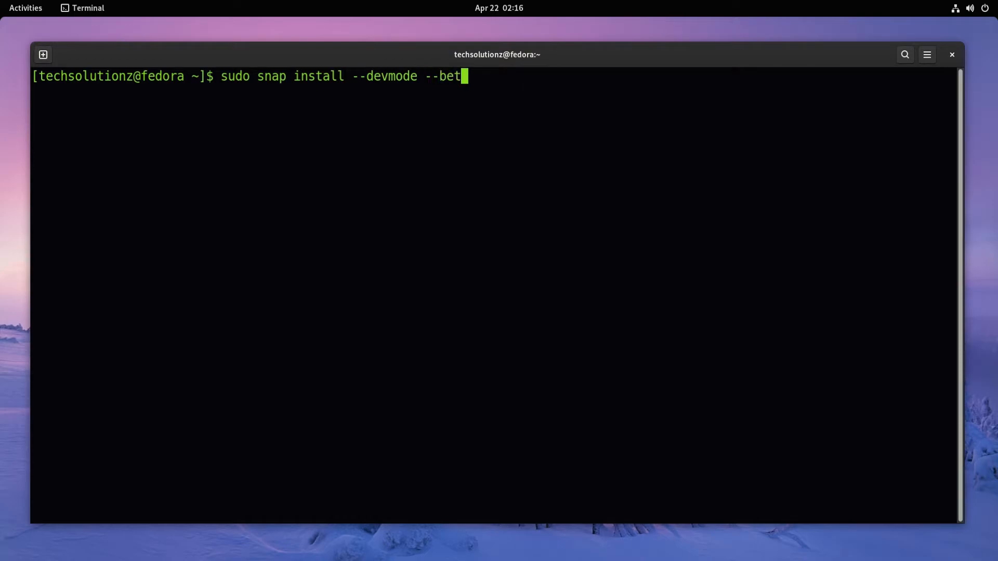
{"action": "type", "text": "a anb"}
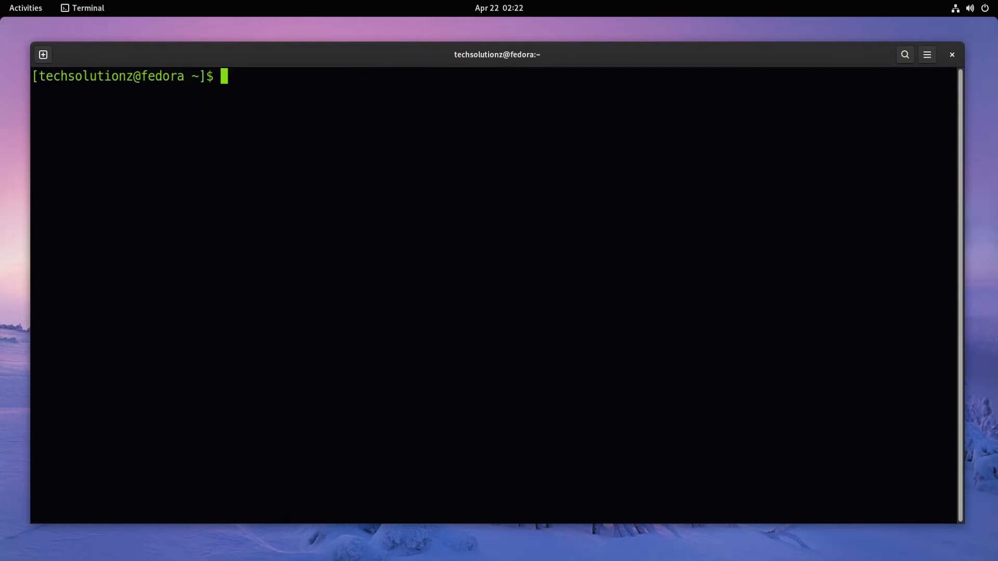
- List installed snaps to confirm anbox and core, then type exit
{"action": "type", "text": "snap list"}
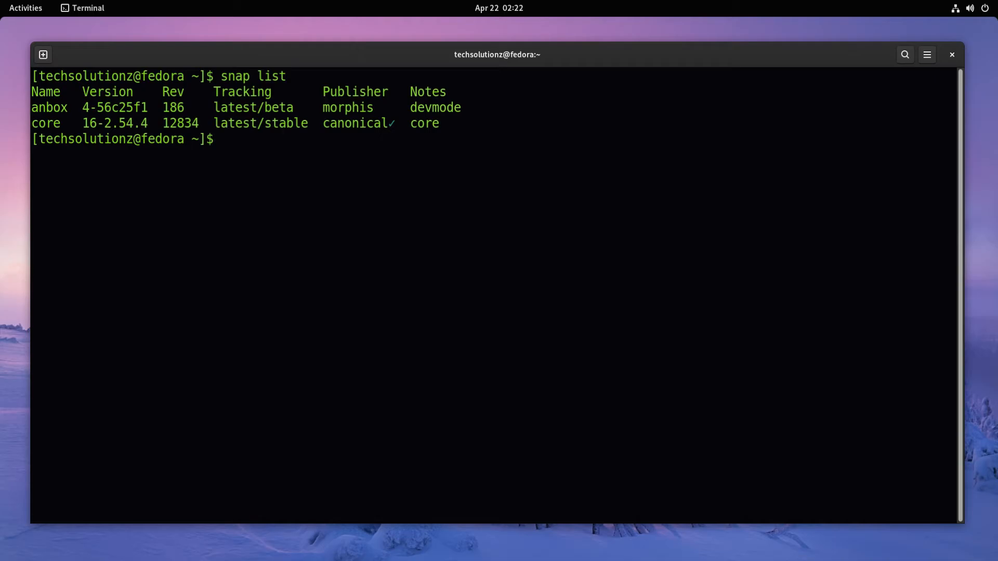
{"action": "type", "text": "exit"}
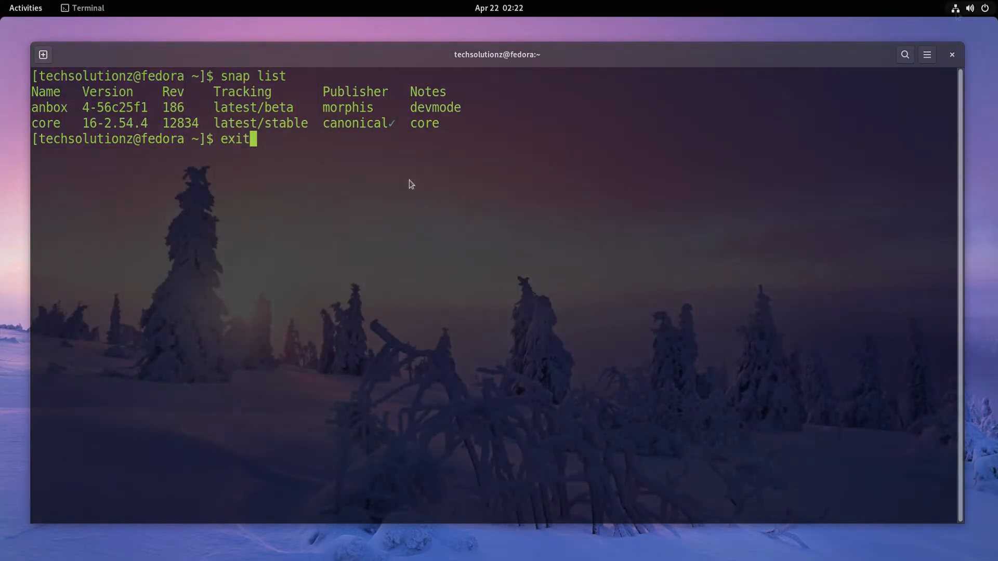
- Restart the computer from the GNOME system menu and confirm
{"action": "left_click", "coordinate": [983, 8]}
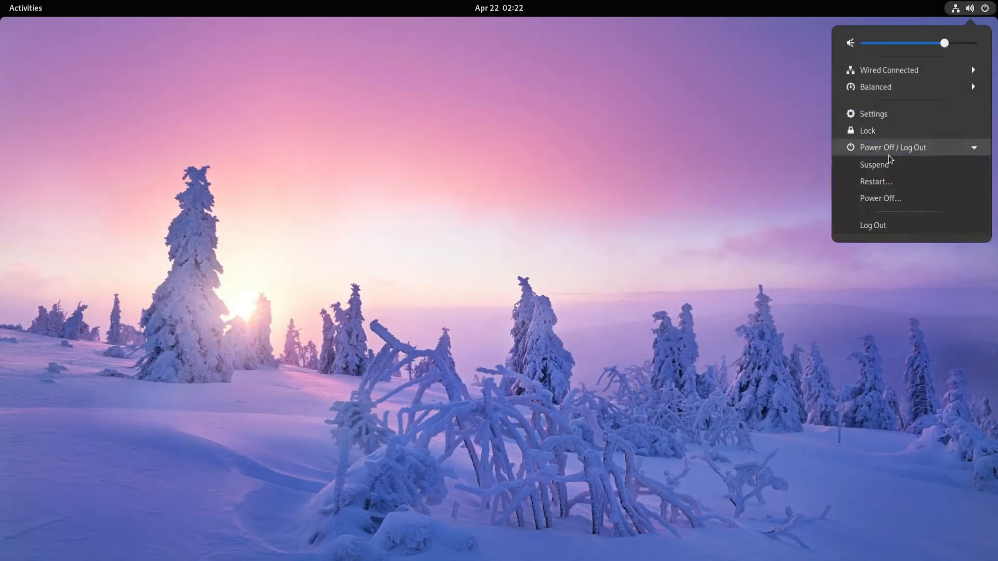
{"action": "left_click", "coordinate": [876, 181]}
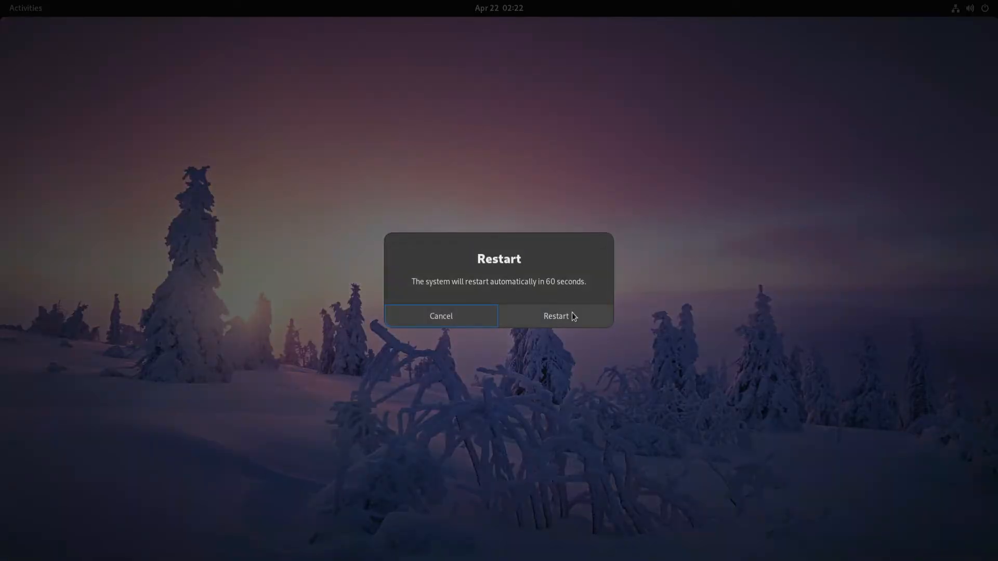
{"action": "left_click", "coordinate": [556, 316]}
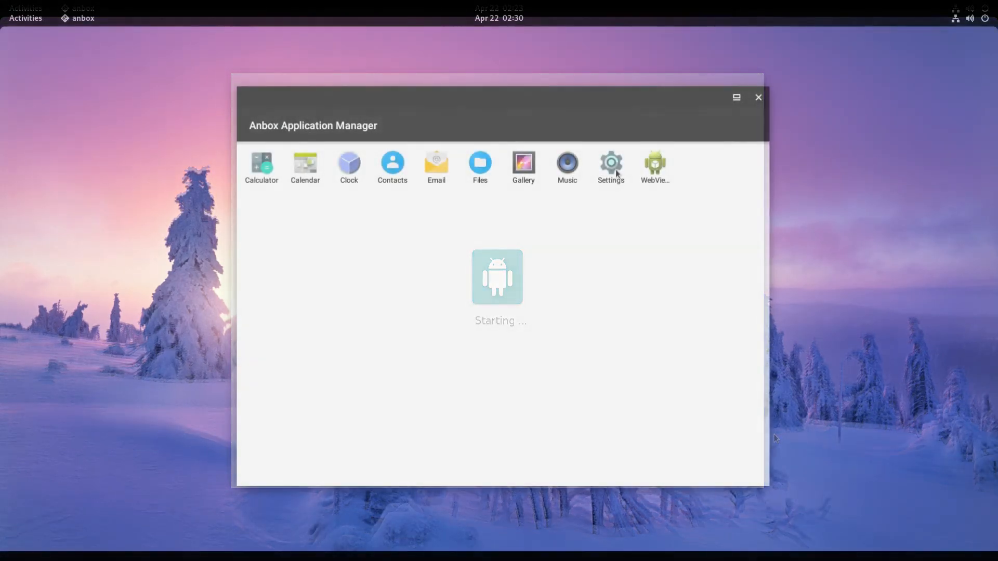
- Launch the Android Settings app in Anbox and scroll down its options
{"action": "left_click", "coordinate": [610, 162]}
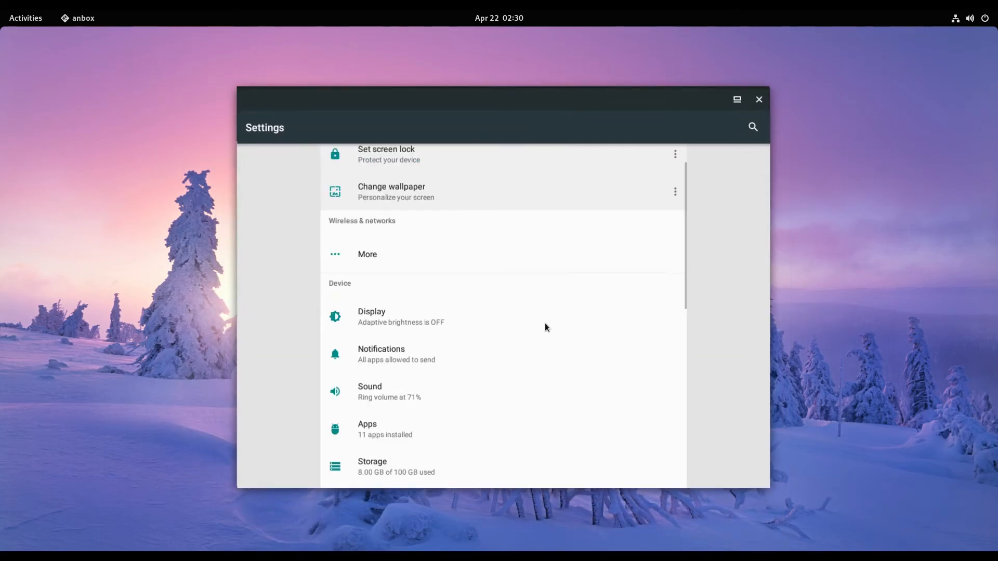
{"action": "scroll", "scroll_direction": "down", "scroll_amount": 3}
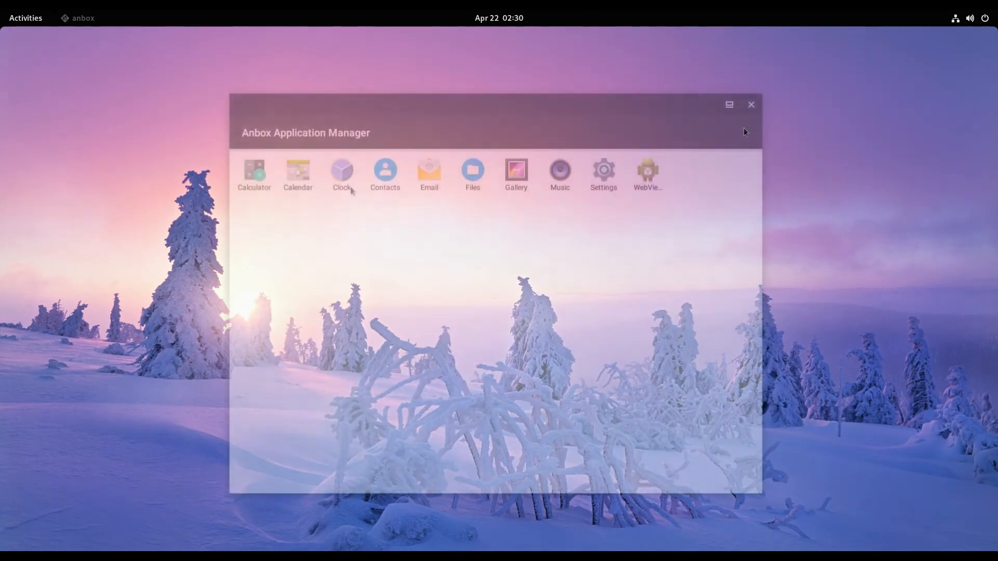
- Return to the Android app list, then close Anbox Application Manager
{"action": "left_click", "coordinate": [341, 170]}
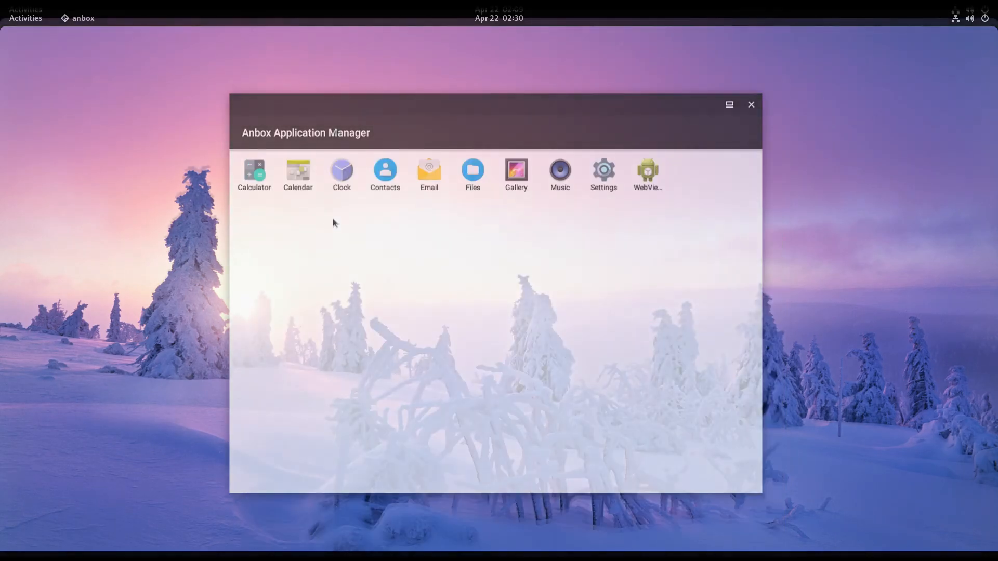
{"action": "left_click", "coordinate": [751, 104]}
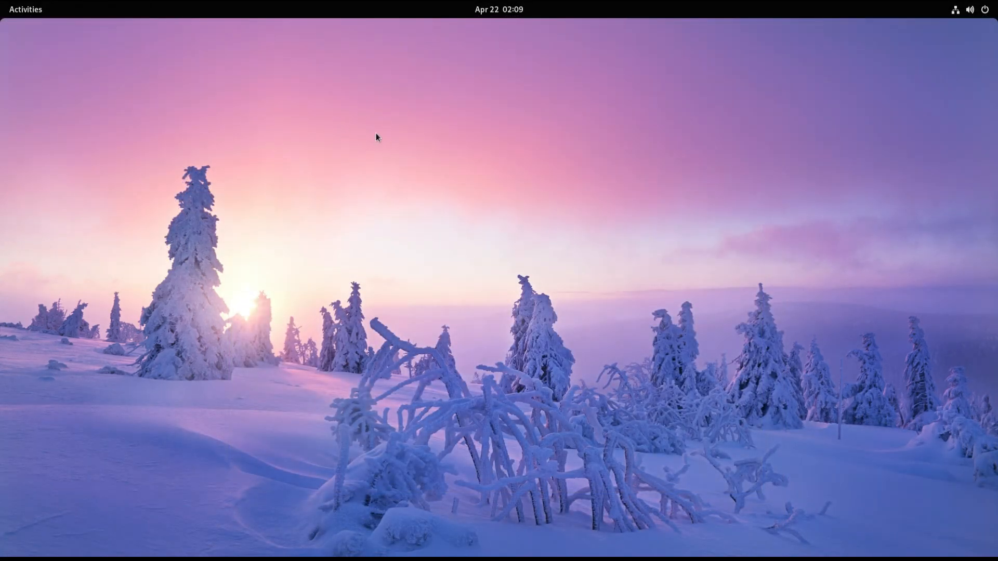